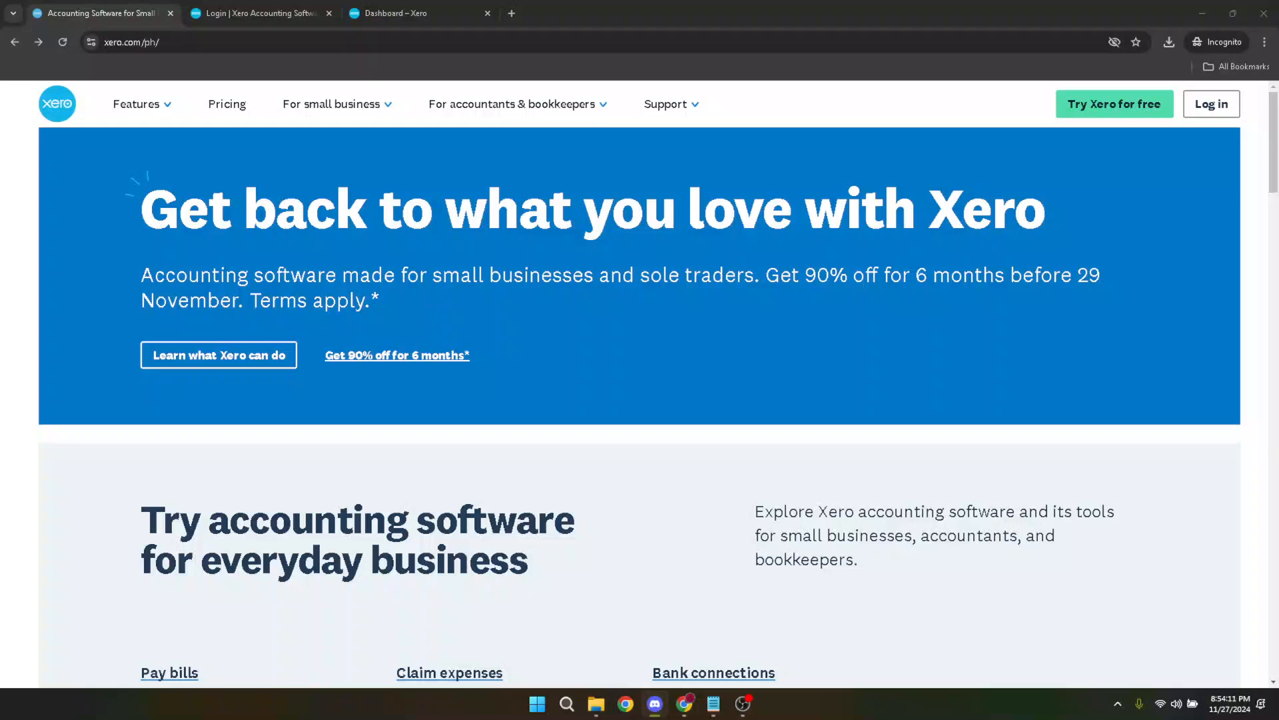
{"action": "mouse_move", "coordinate": [1036, 386]}
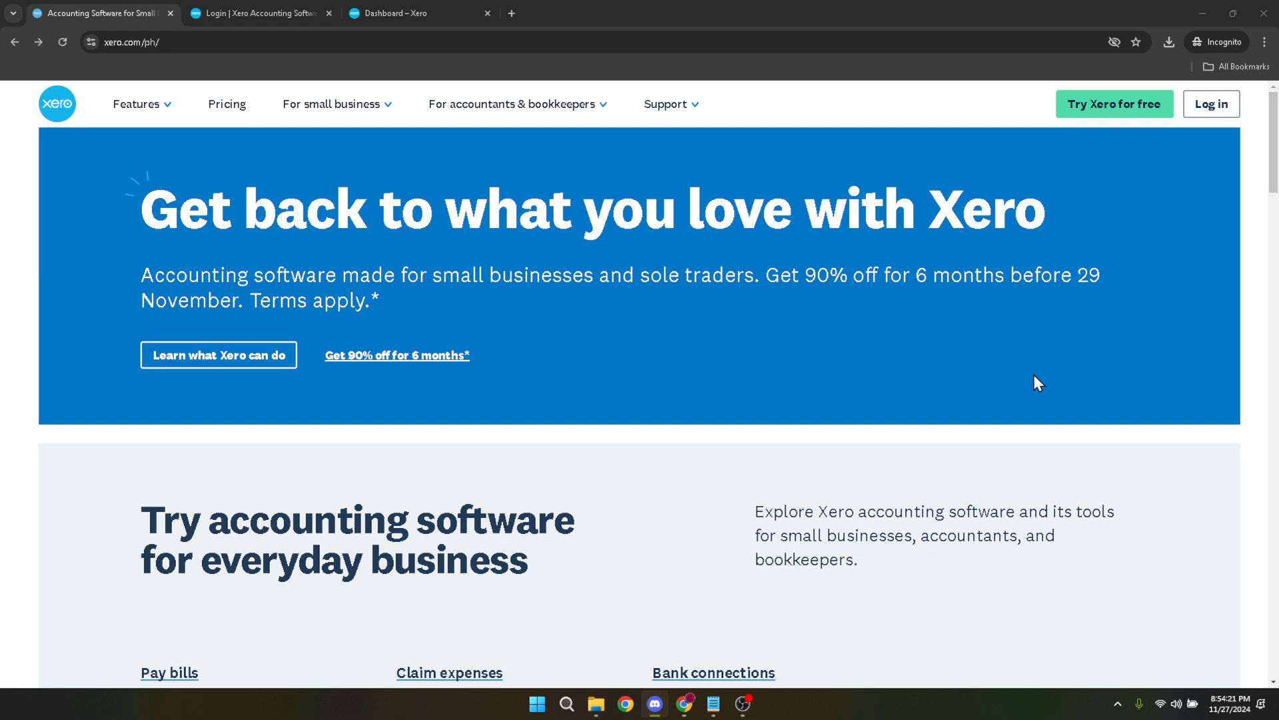
{"action": "mouse_move", "coordinate": [1145, 224]}
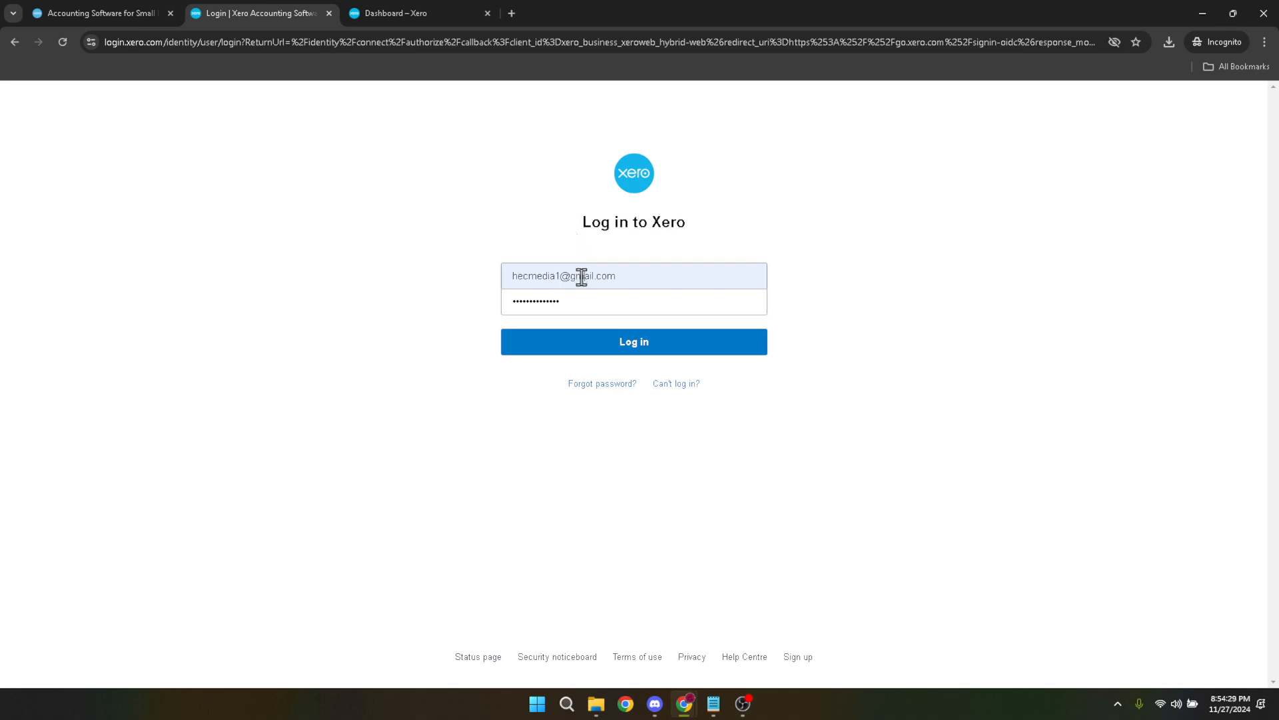
{"action": "mouse_move", "coordinate": [588, 301]}
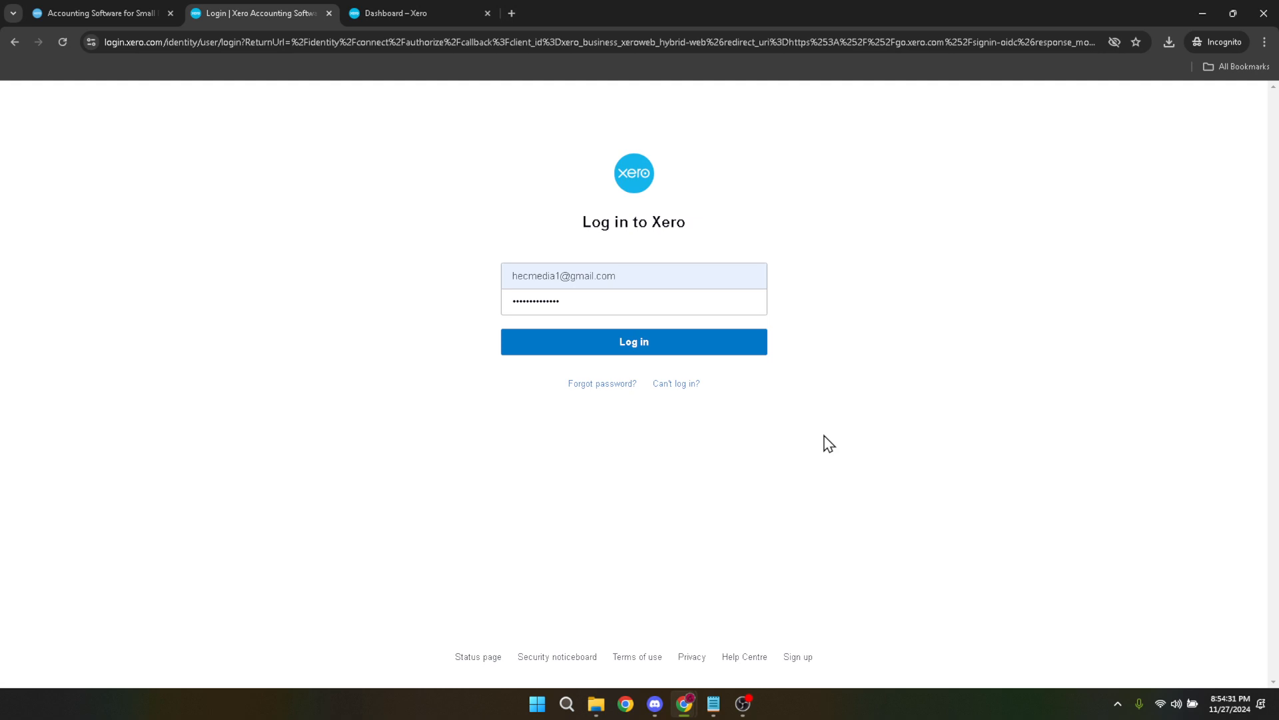
{"action": "mouse_move", "coordinate": [779, 446]}
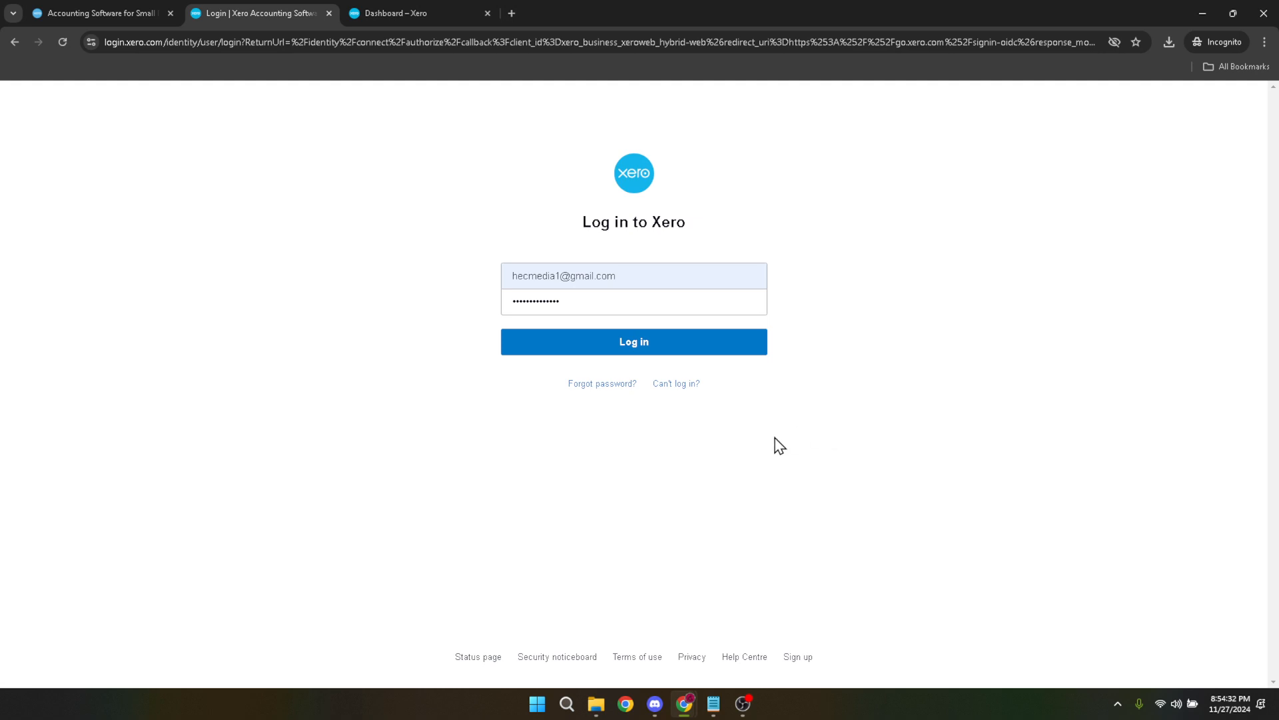
{"action": "mouse_move", "coordinate": [601, 384]}
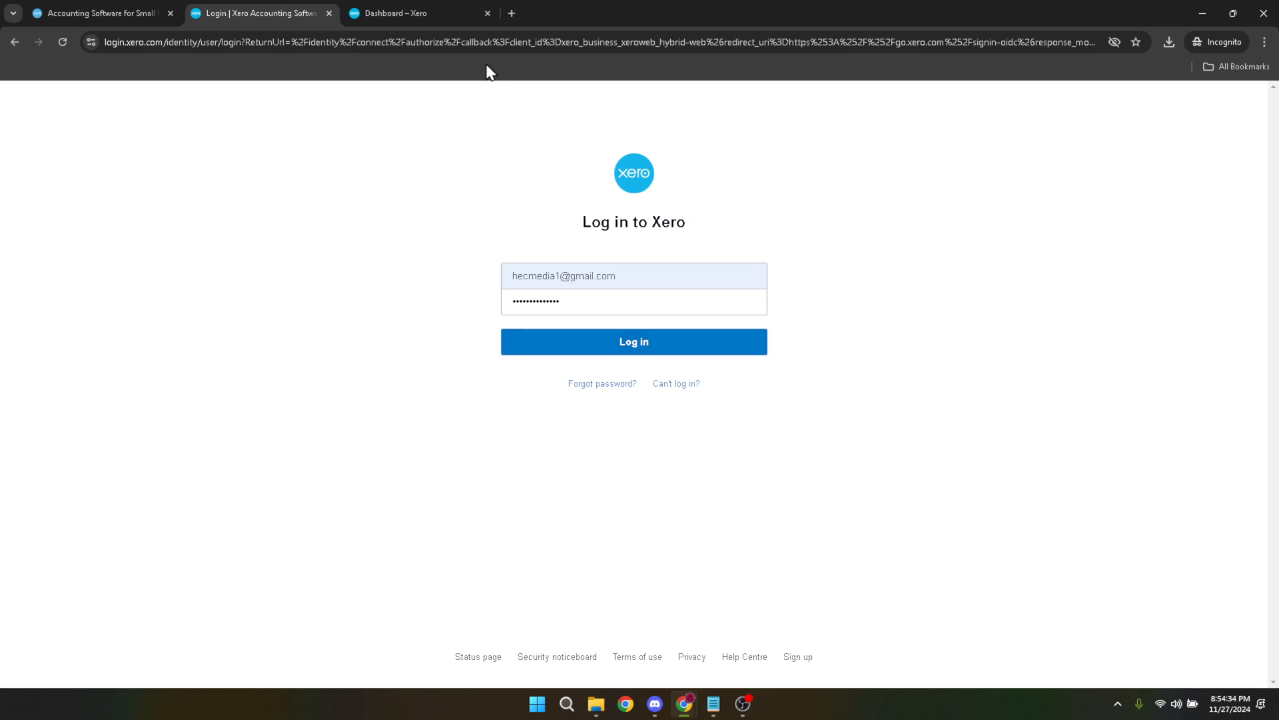
Switch to the Demo Company dashboard and open the HM profile menu.
{"action": "left_click", "coordinate": [417, 13]}
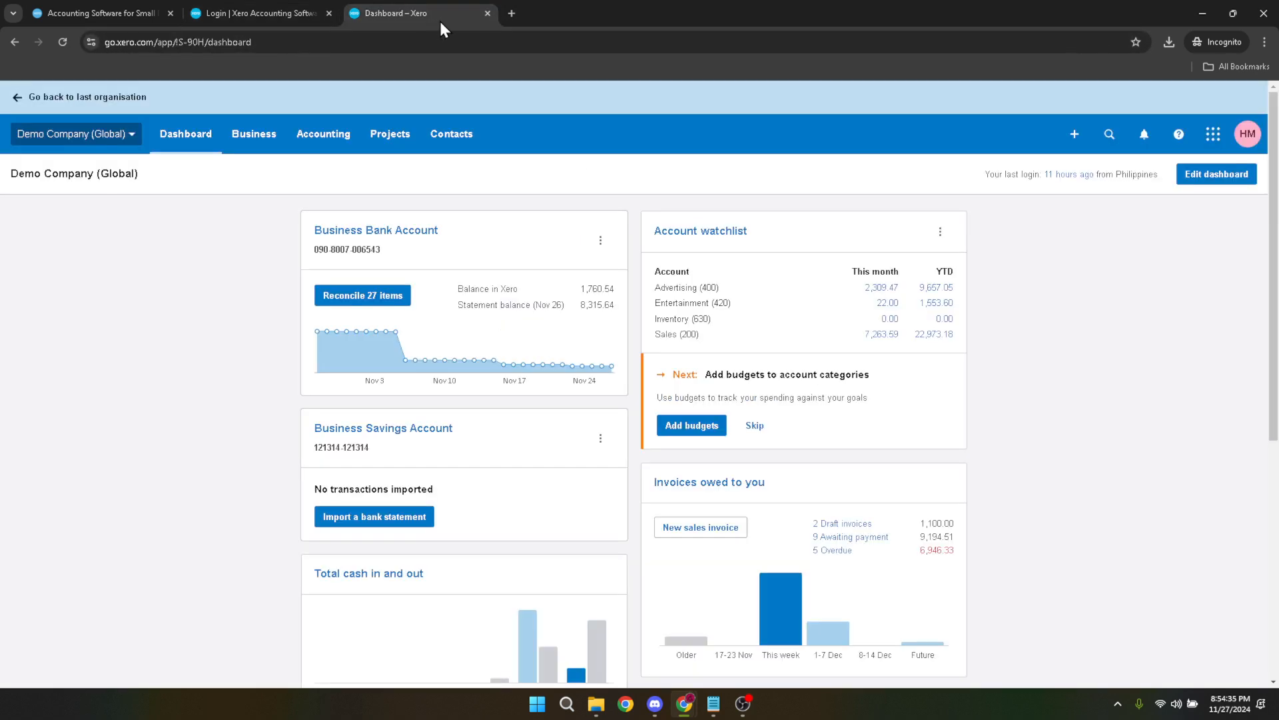
{"action": "mouse_move", "coordinate": [469, 27]}
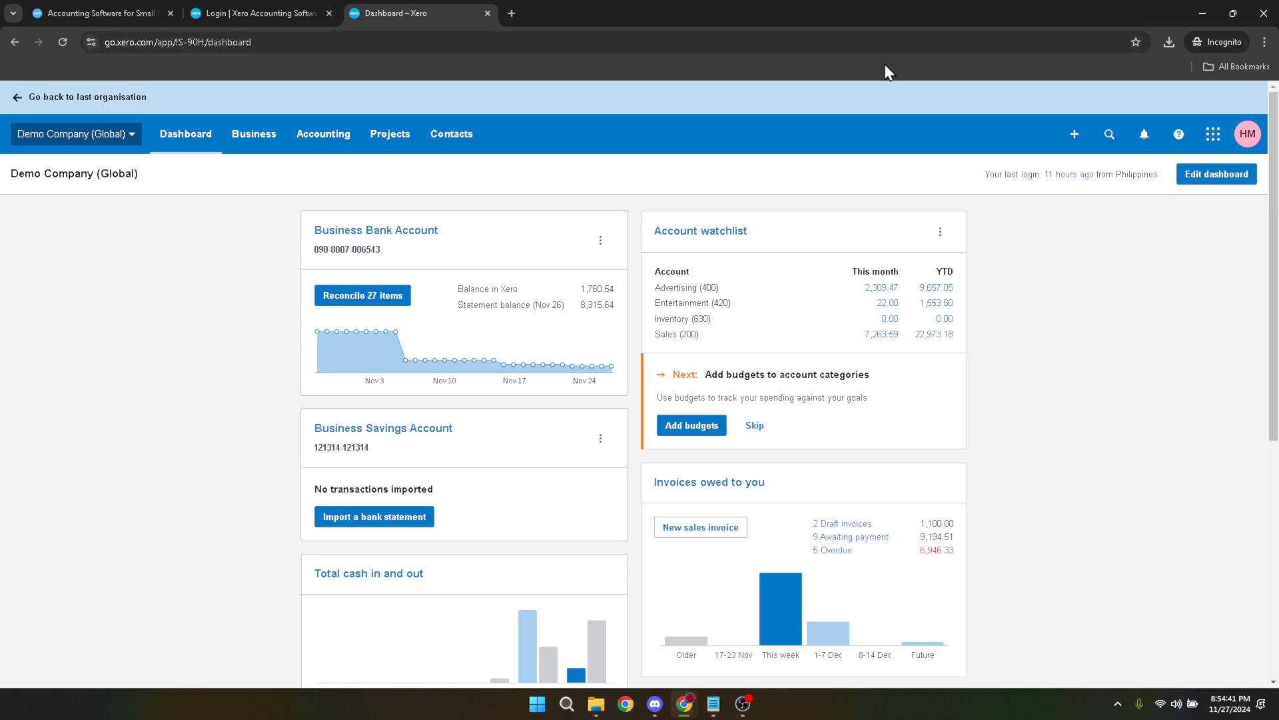
{"action": "left_click", "coordinate": [1247, 134]}
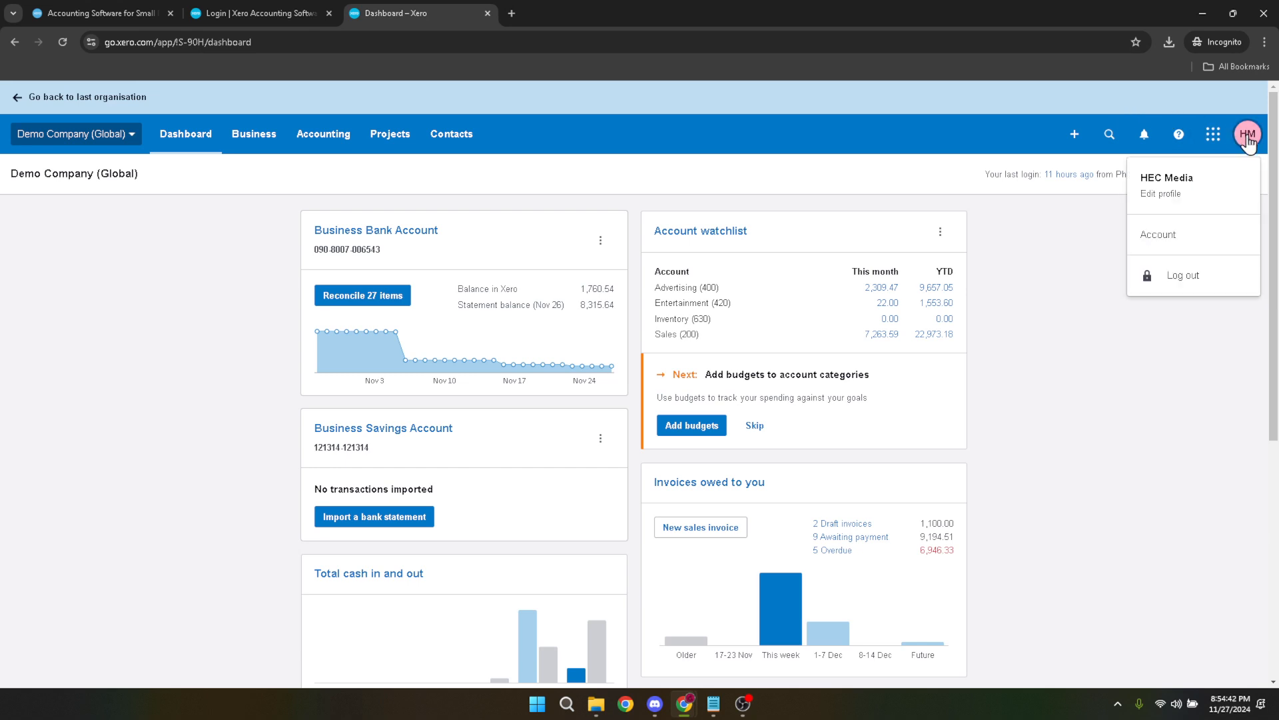
{"action": "mouse_move", "coordinate": [1168, 226]}
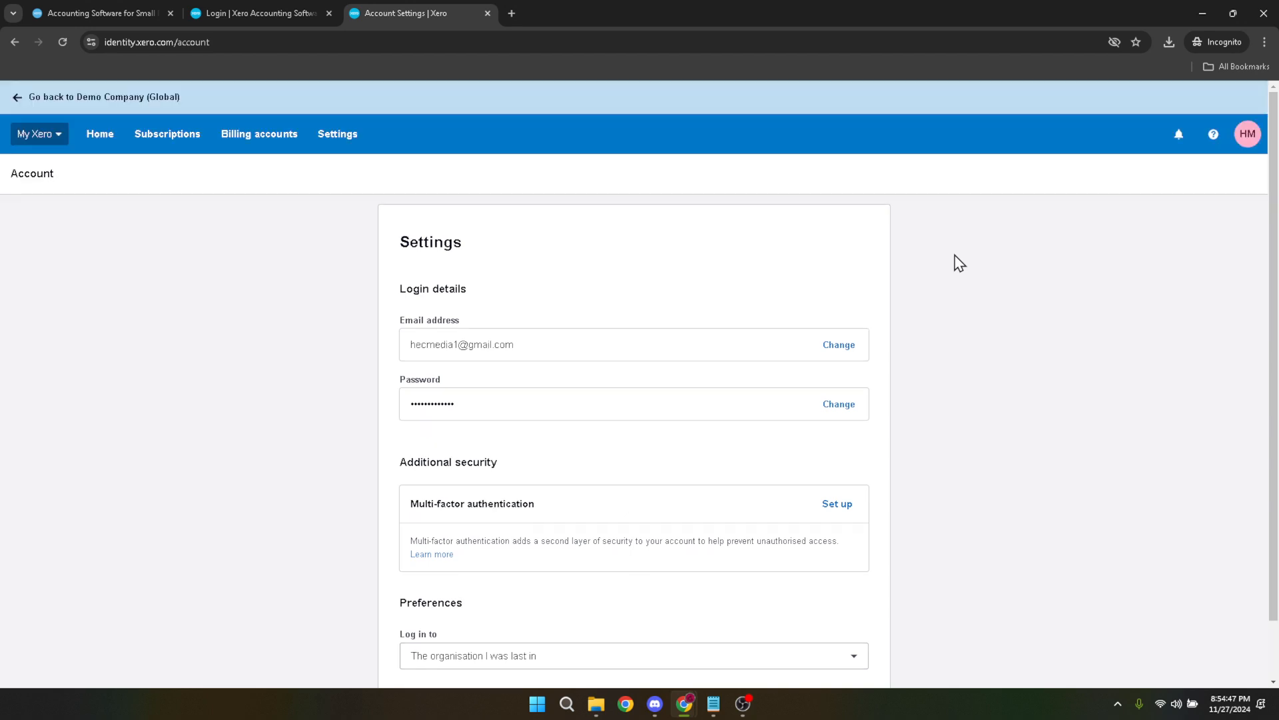
{"action": "mouse_move", "coordinate": [447, 240]}
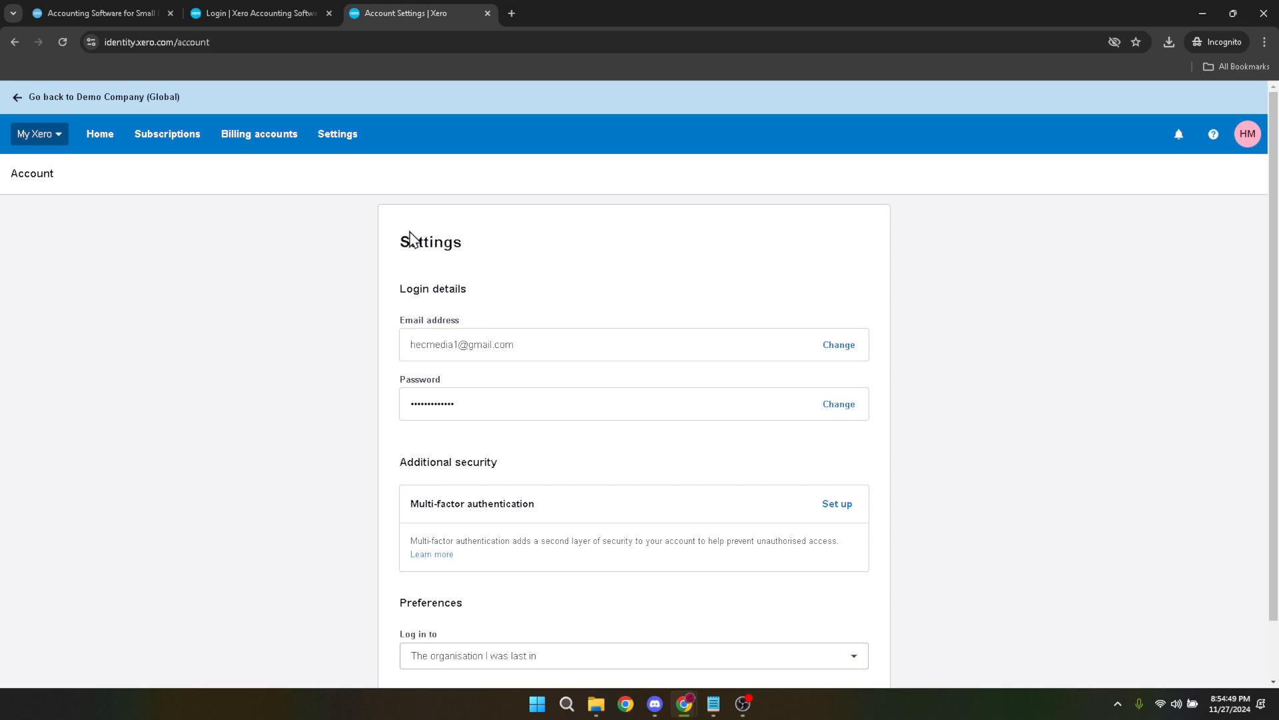
Scroll Account Settings down to the Multi-factor authentication heading under Additional security.
{"action": "scroll", "scroll_direction": "down", "scroll_amount": 3}
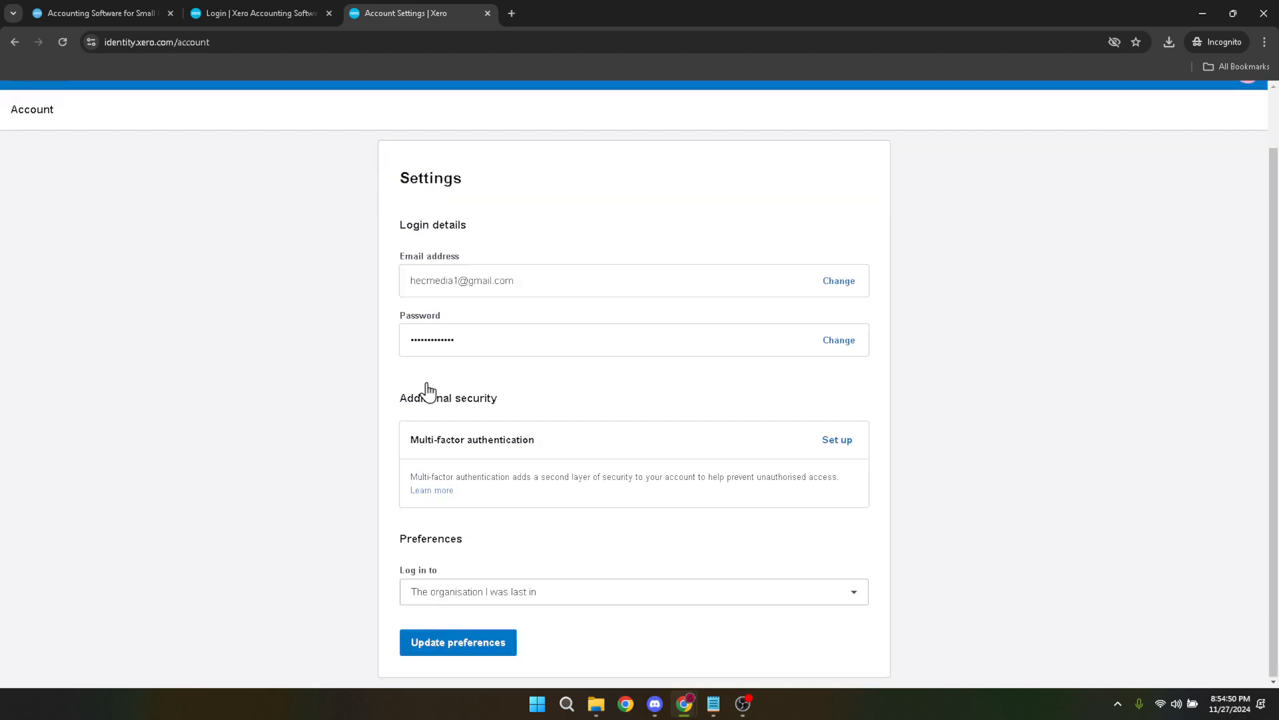
{"action": "mouse_move", "coordinate": [412, 438]}
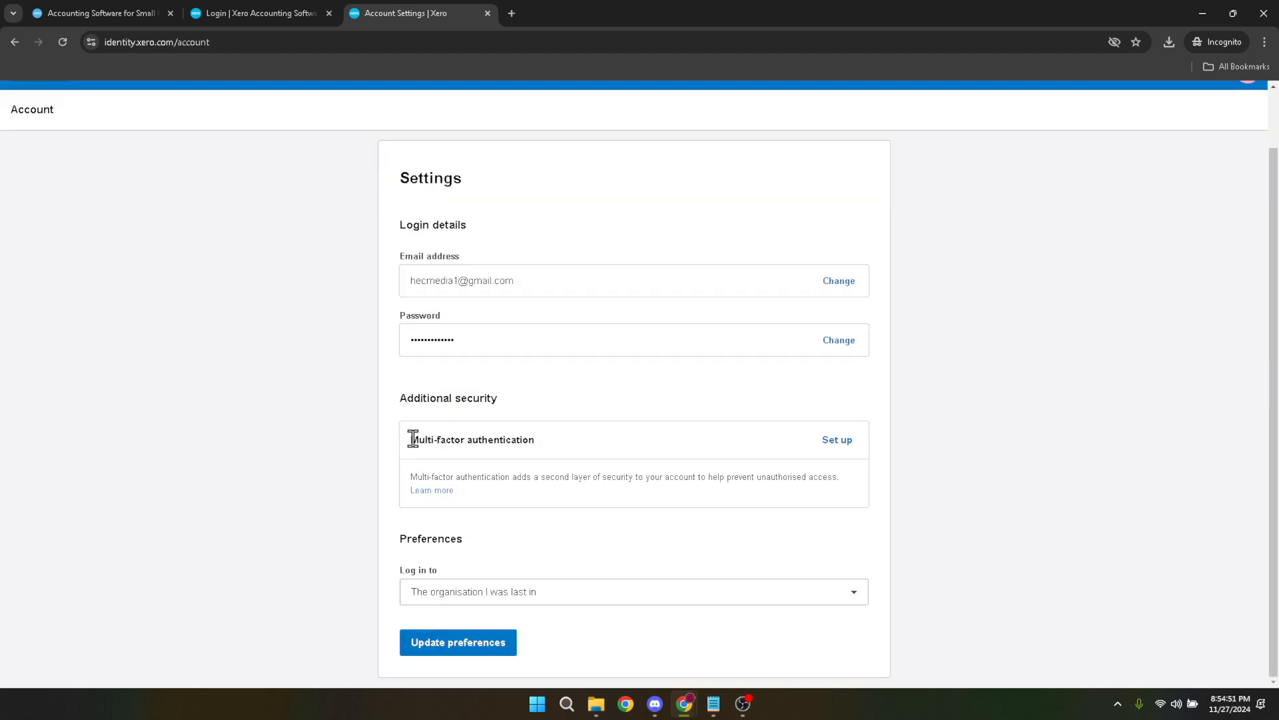
{"action": "double_click", "coordinate": [471, 439]}
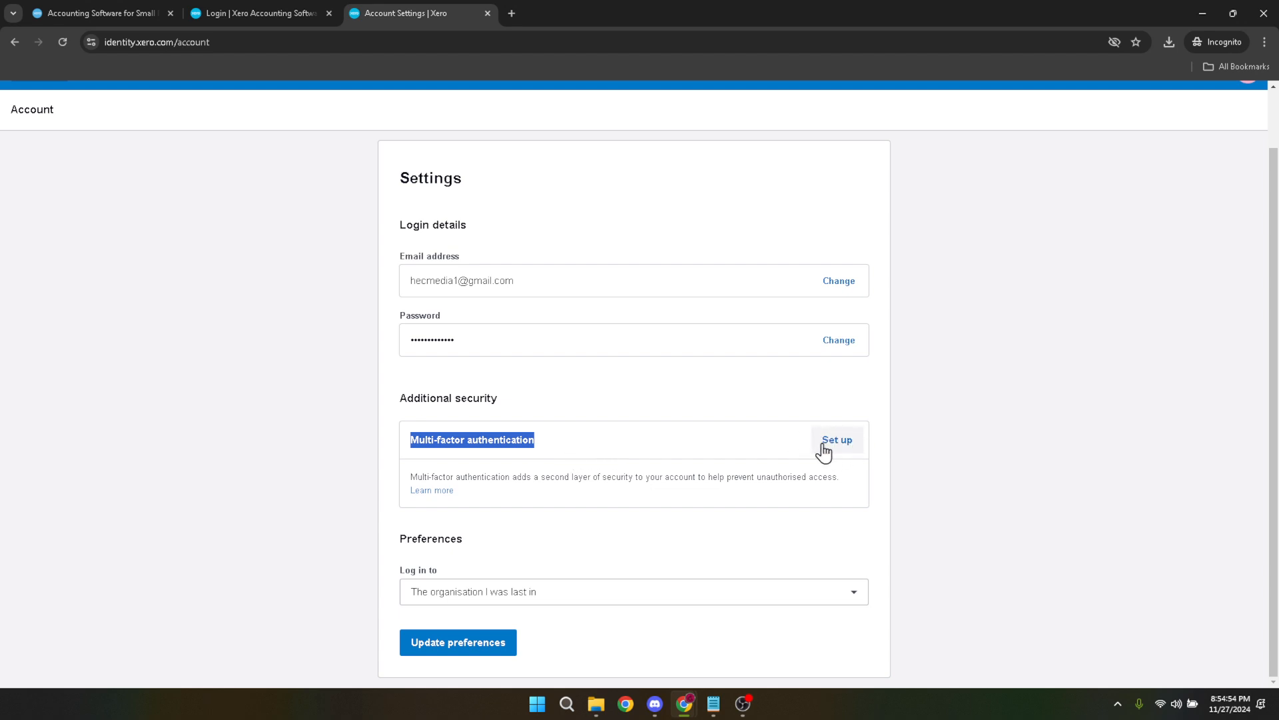
{"action": "mouse_move", "coordinate": [814, 448]}
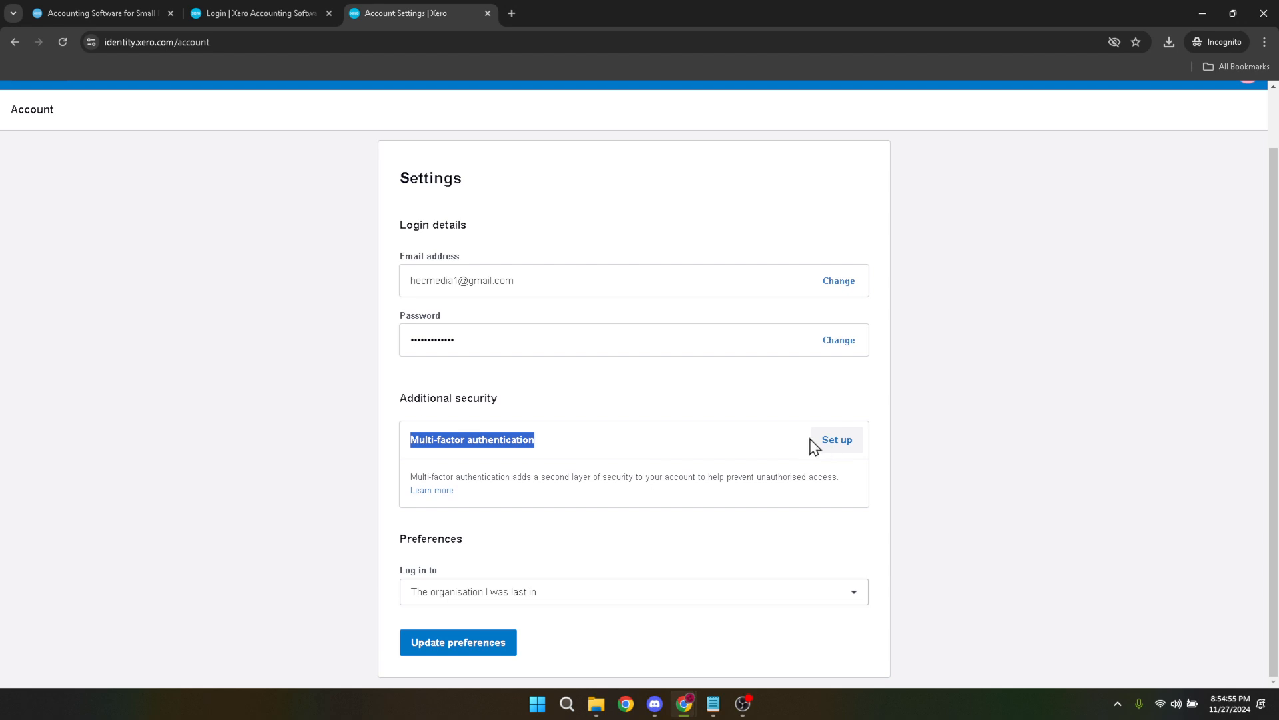
{"action": "mouse_move", "coordinate": [799, 443]}
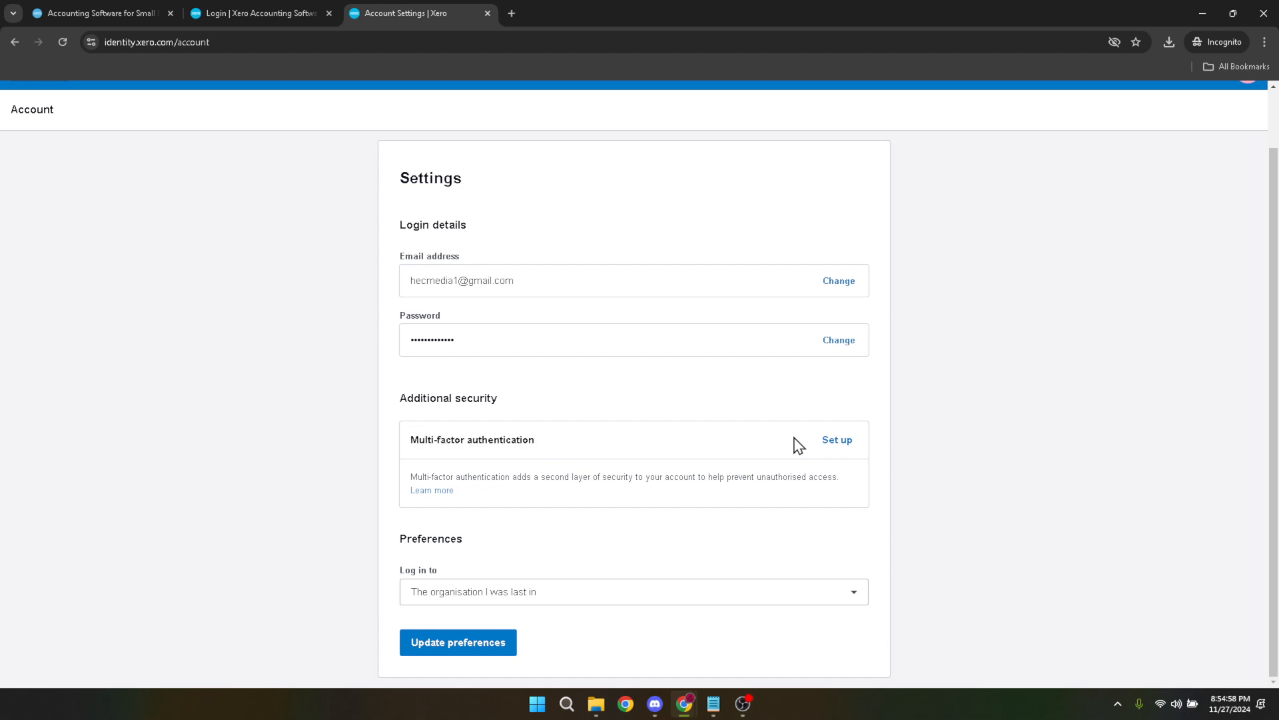
{"action": "mouse_move", "coordinate": [796, 459]}
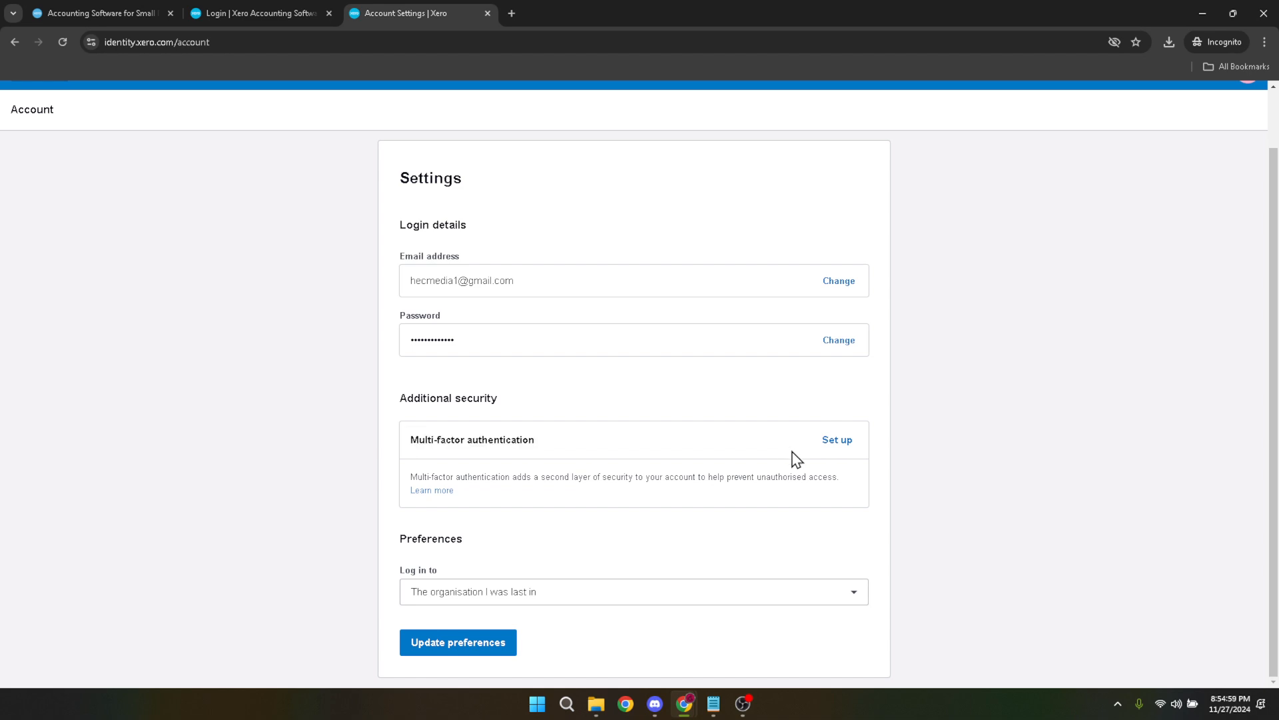
{"action": "mouse_move", "coordinate": [837, 440]}
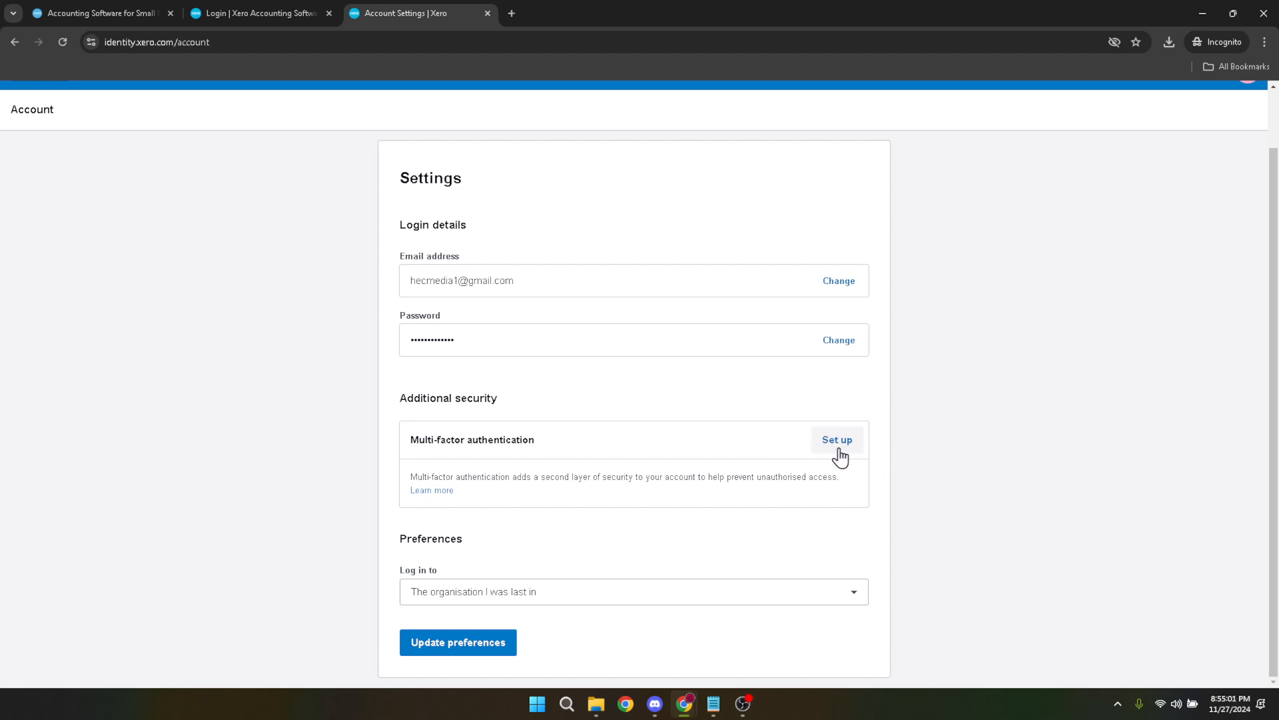
{"action": "mouse_move", "coordinate": [624, 506]}
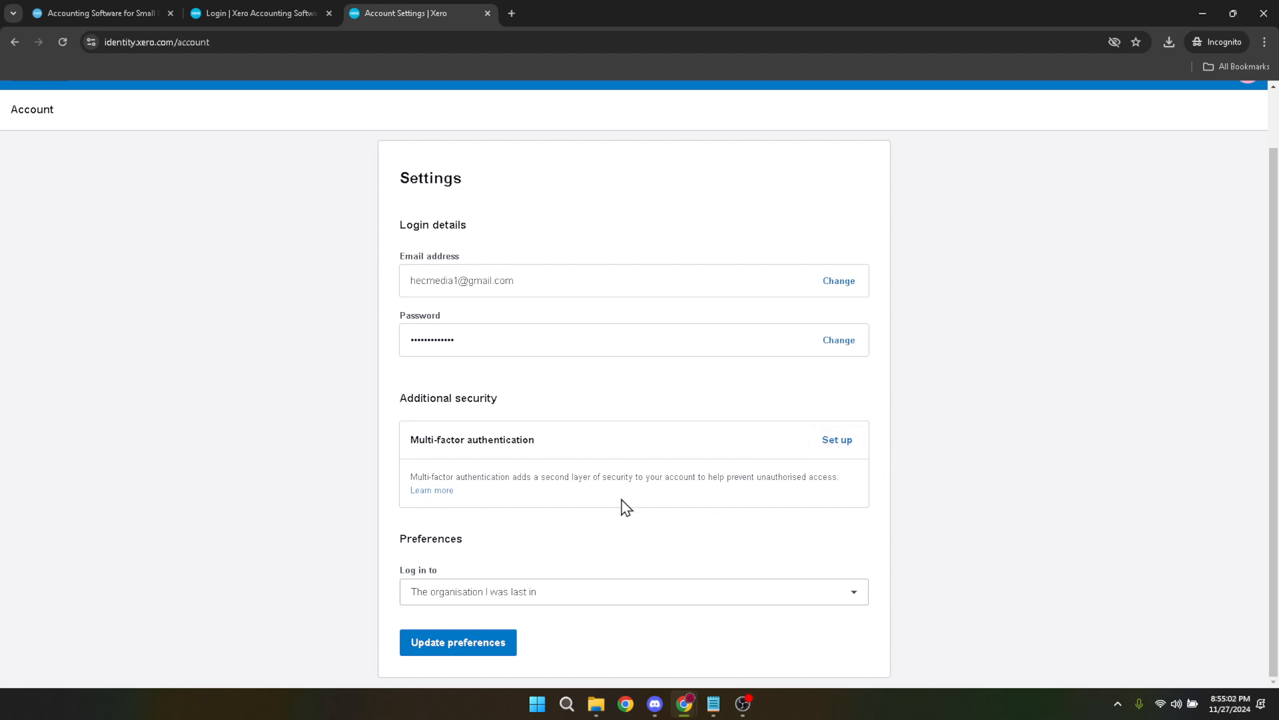
{"action": "mouse_move", "coordinate": [812, 450]}
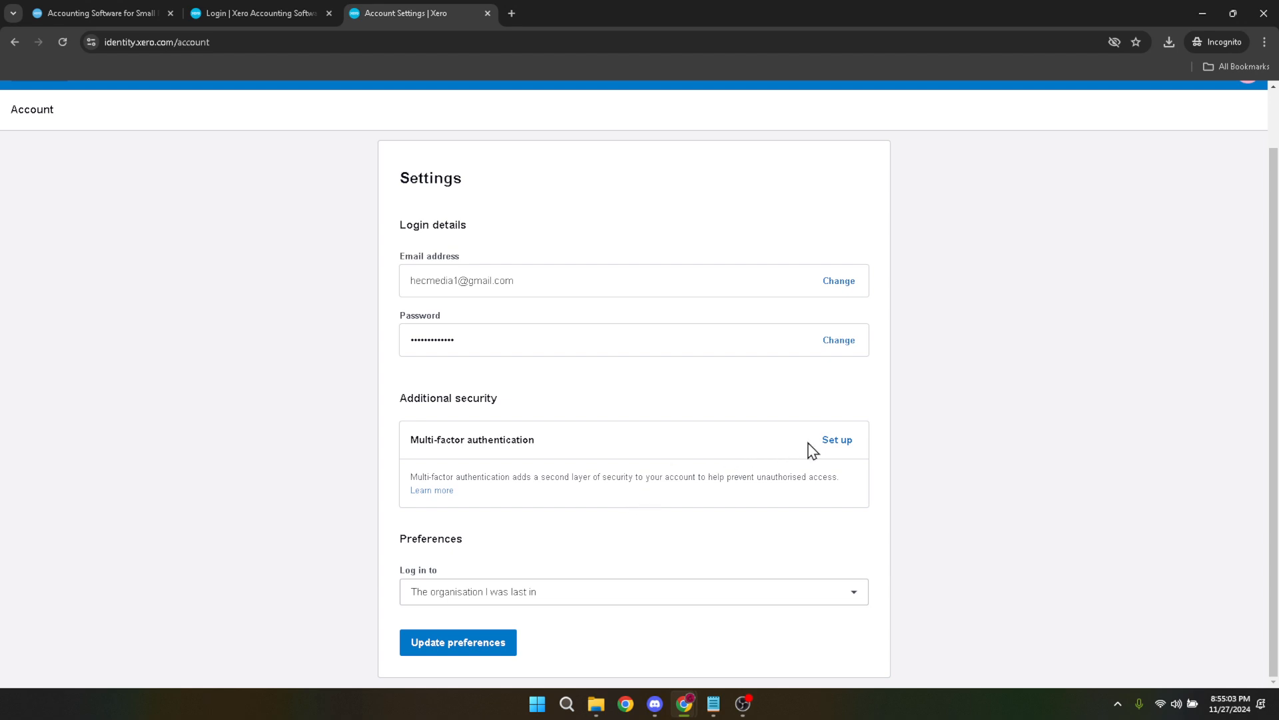
Start multi-factor authentication setup, reaching the authenticator app choice, then head back.
{"action": "left_click", "coordinate": [837, 440]}
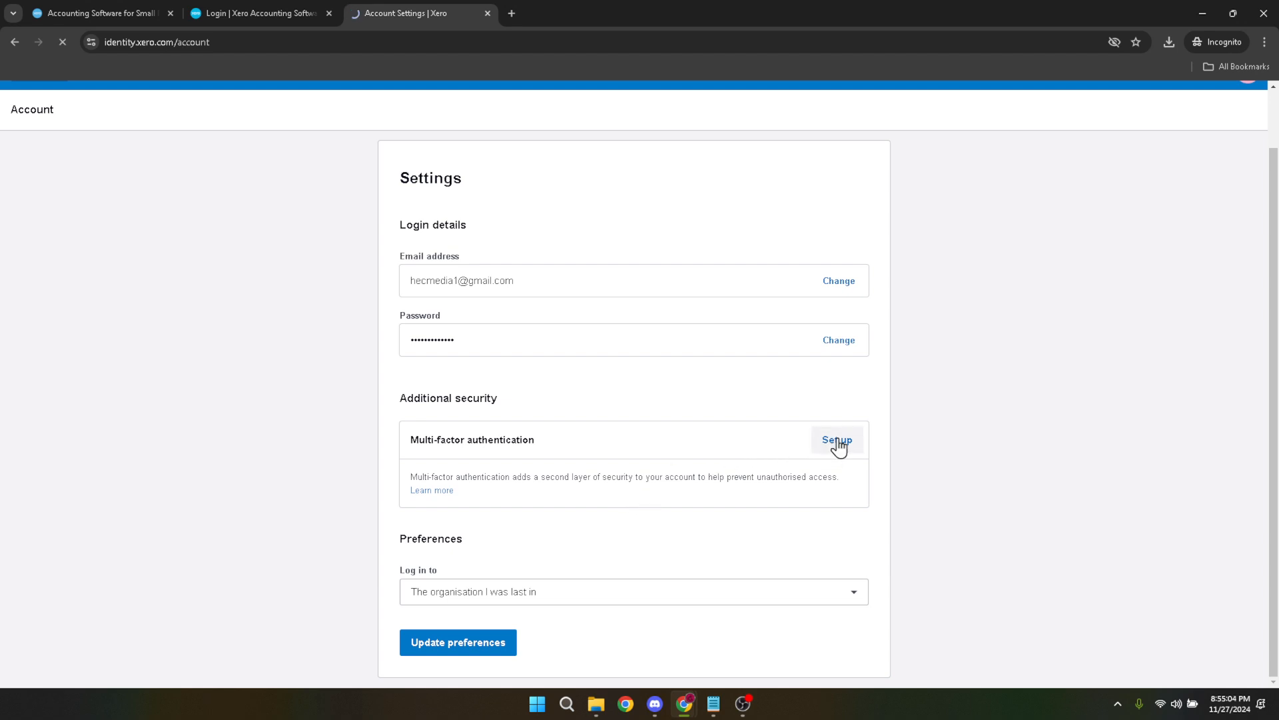
{"action": "left_click", "coordinate": [836, 440]}
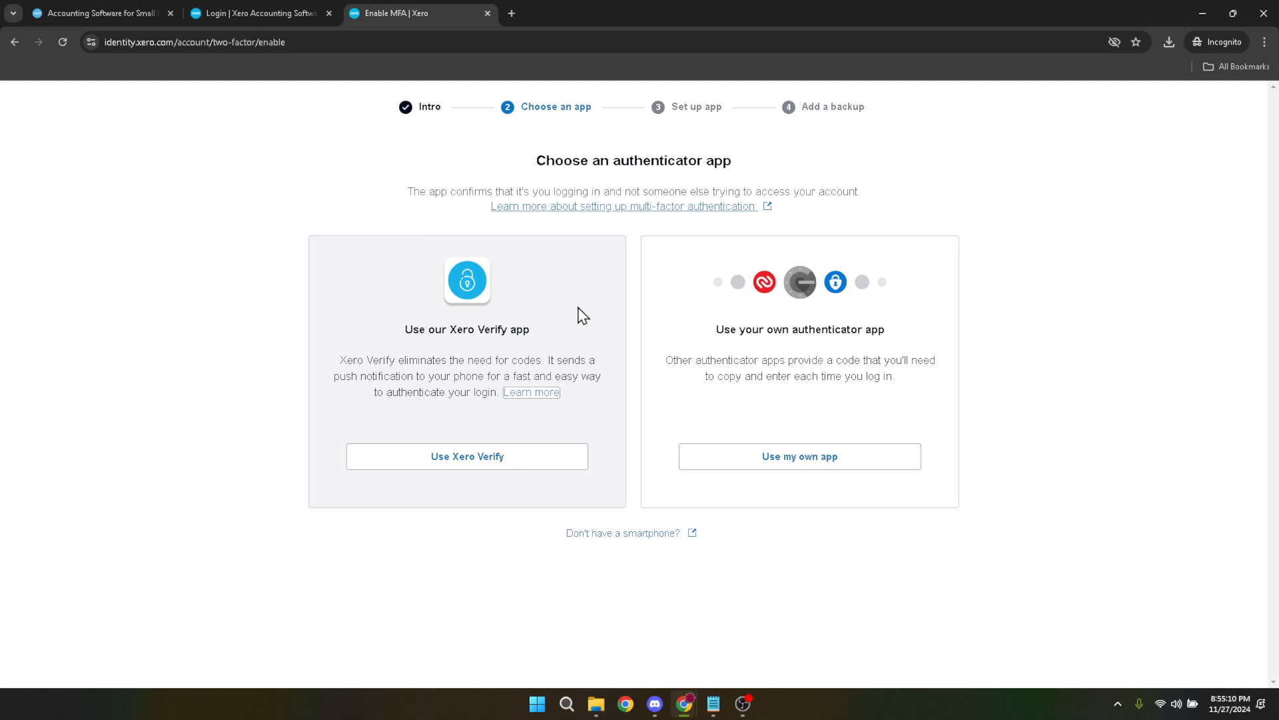
{"action": "mouse_move", "coordinate": [30, 43]}
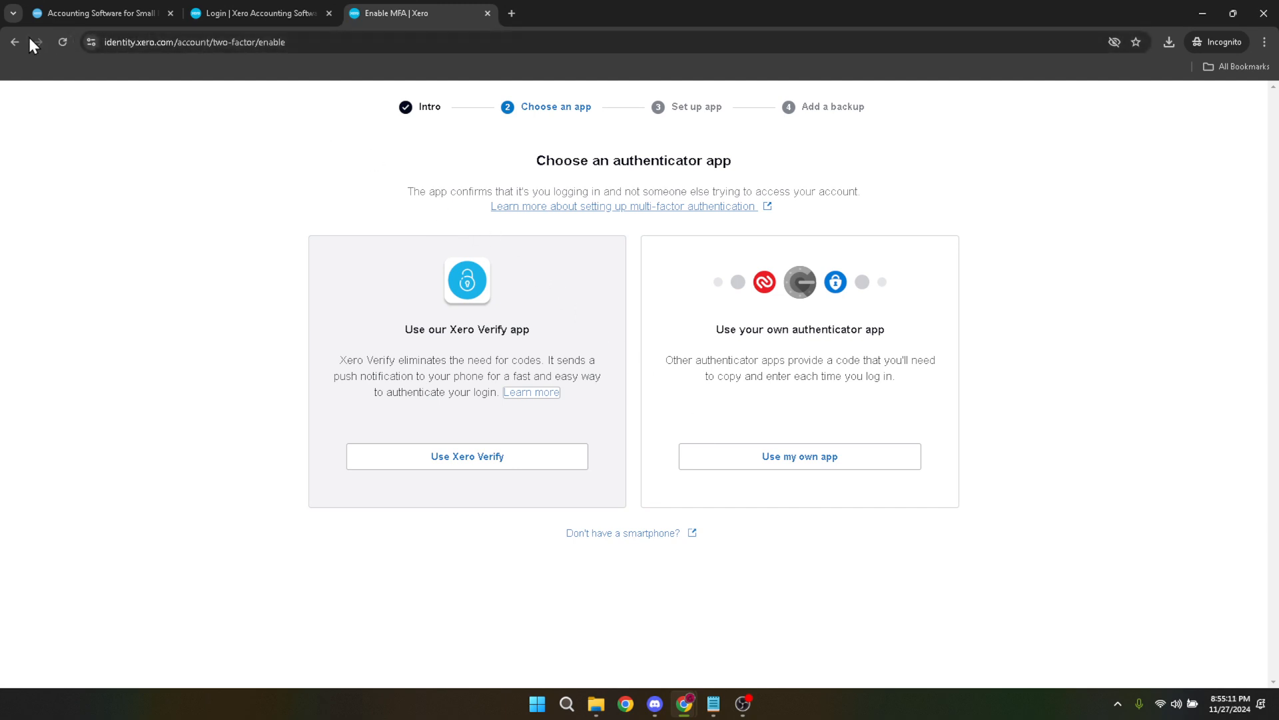
{"action": "left_click", "coordinate": [14, 42]}
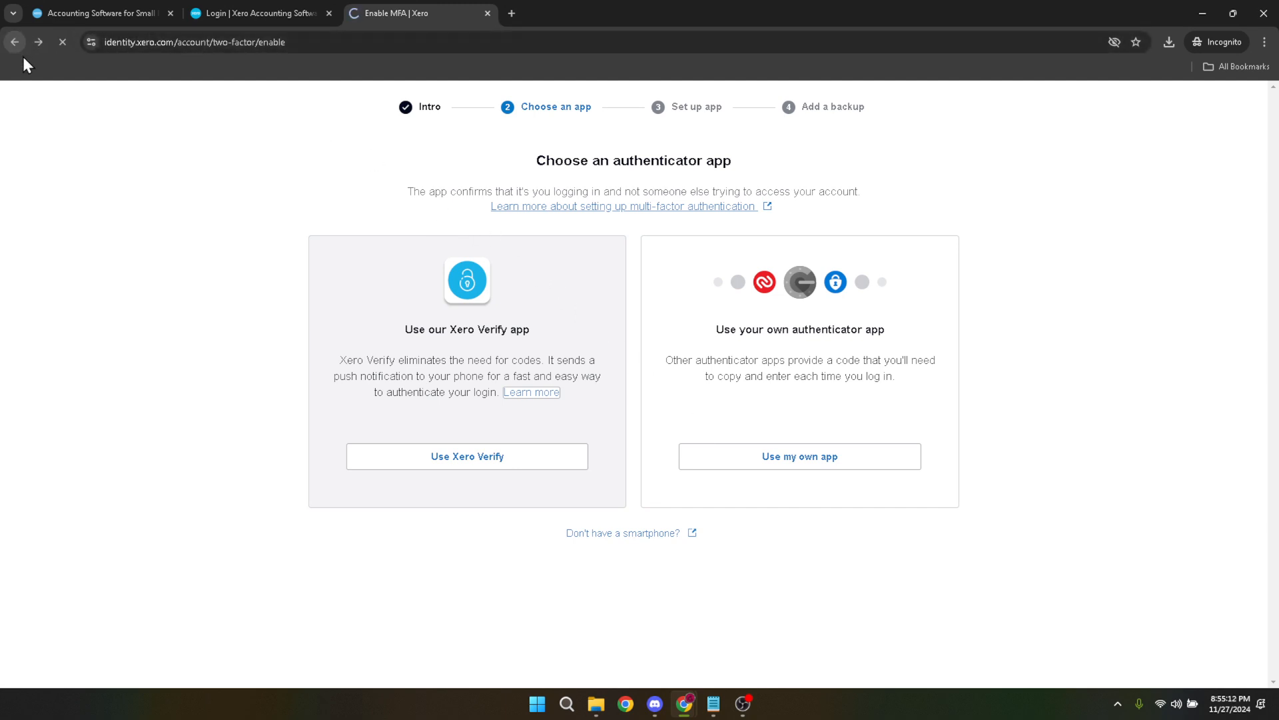
Go back in the browser to the Account Settings page.
{"action": "left_click", "coordinate": [14, 42]}
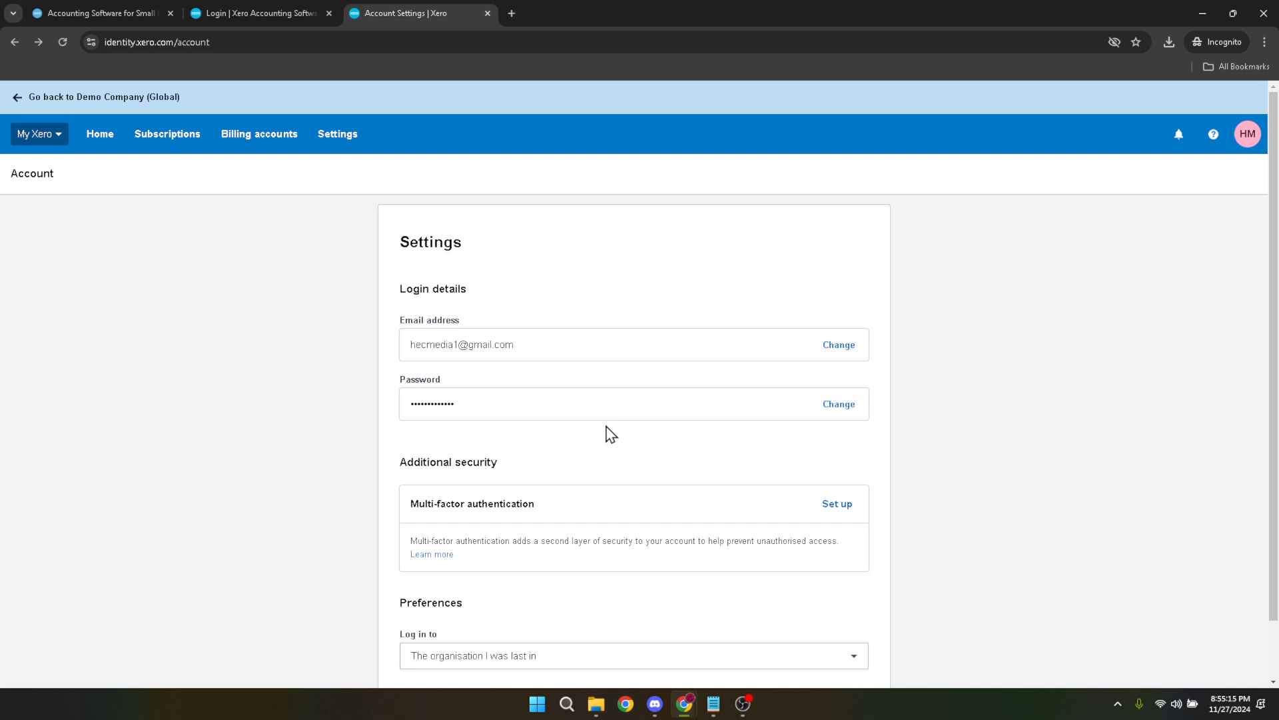
{"action": "mouse_move", "coordinate": [622, 437]}
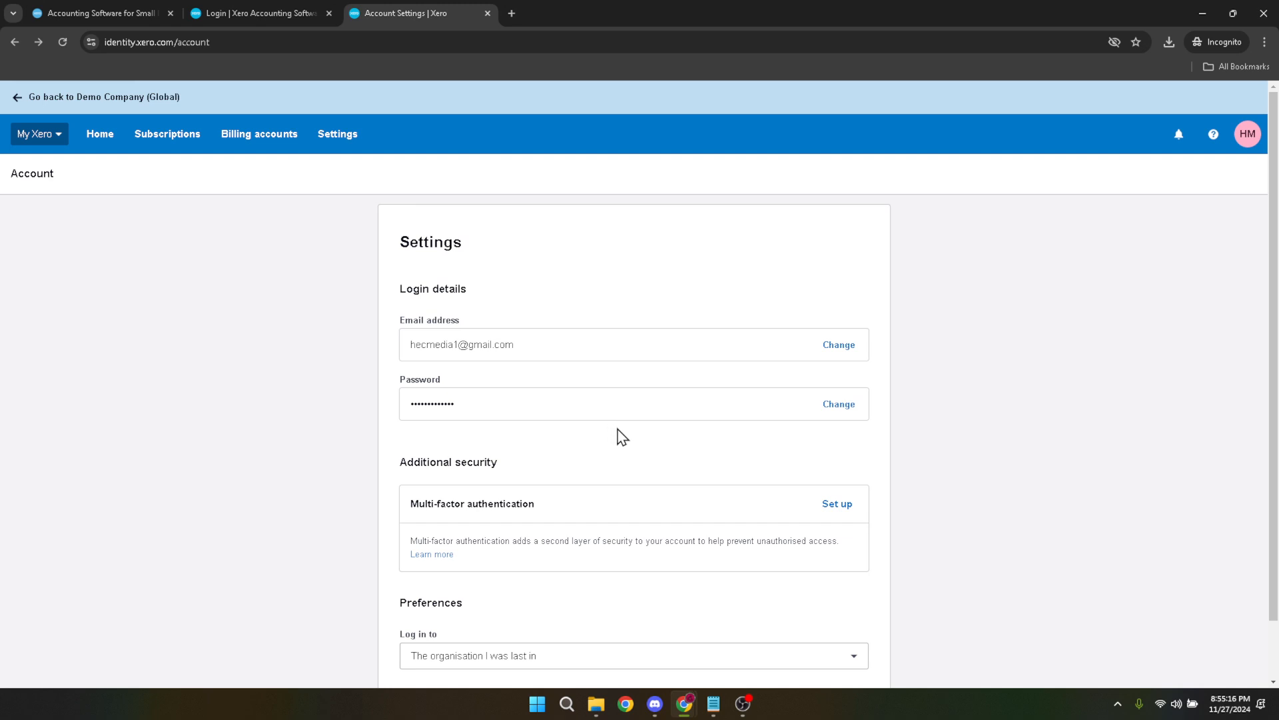
{"action": "mouse_move", "coordinate": [806, 499]}
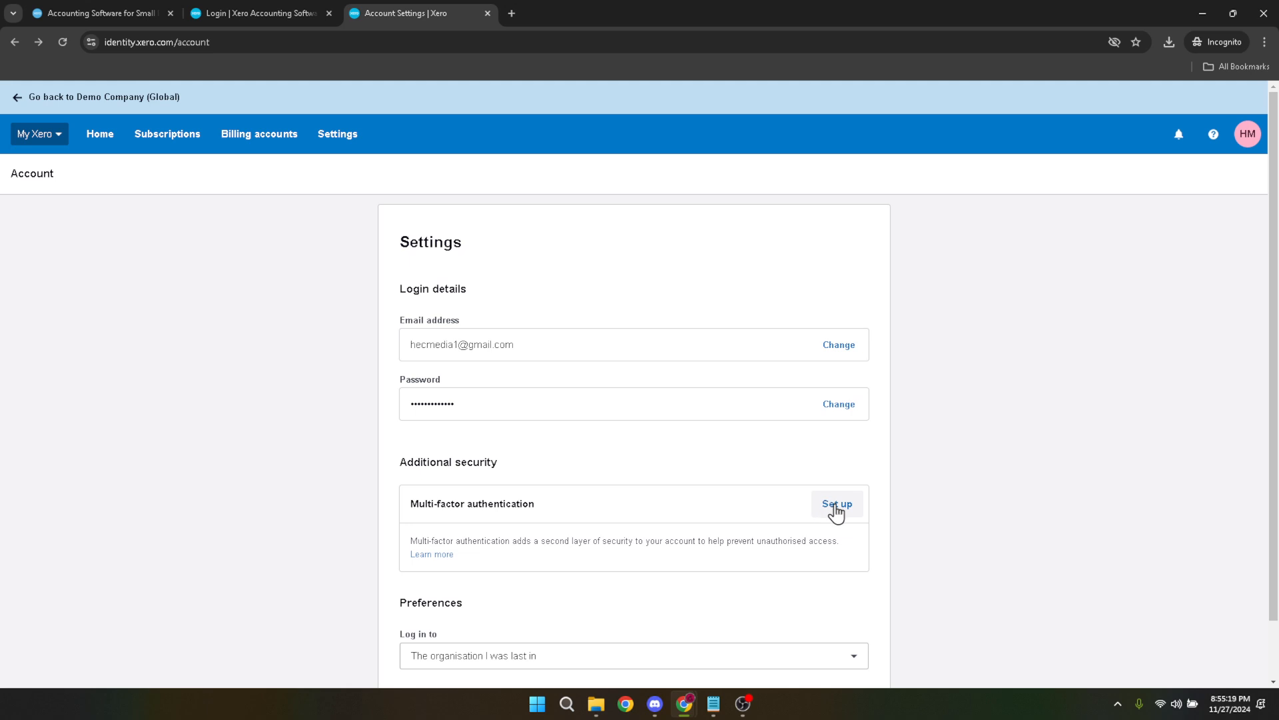
{"action": "mouse_move", "coordinate": [849, 509]}
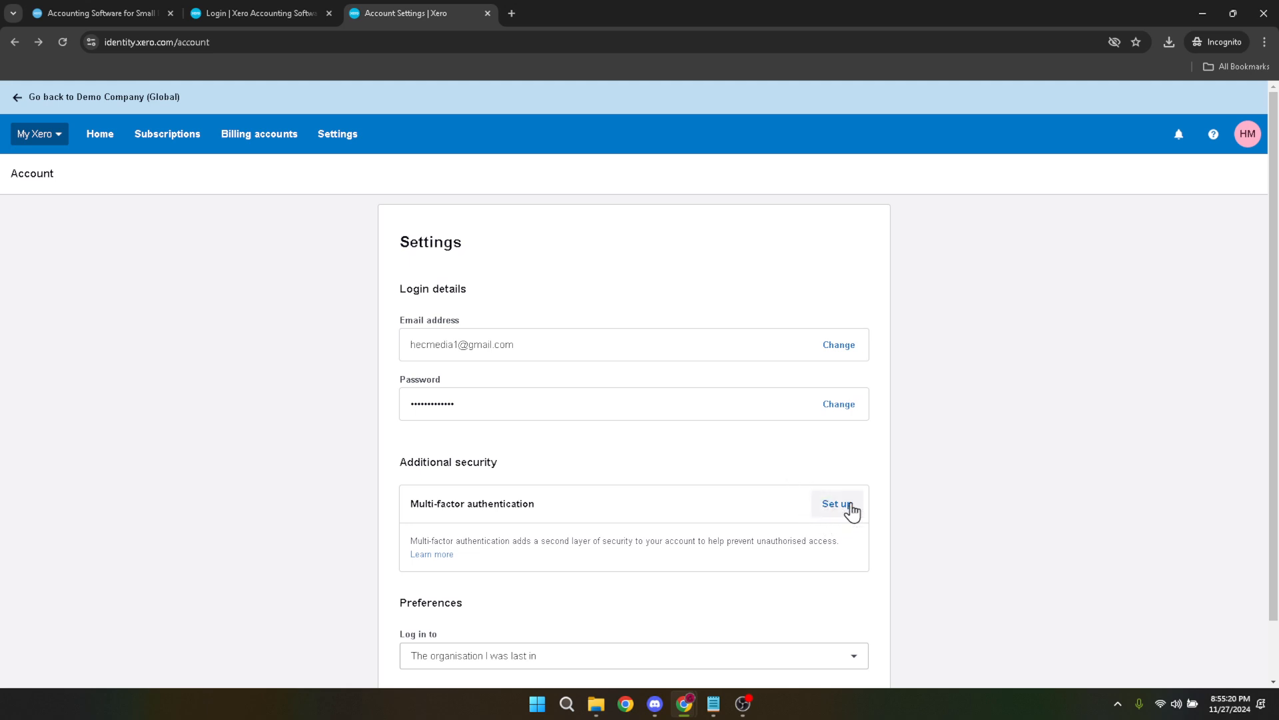
{"action": "mouse_move", "coordinate": [833, 502]}
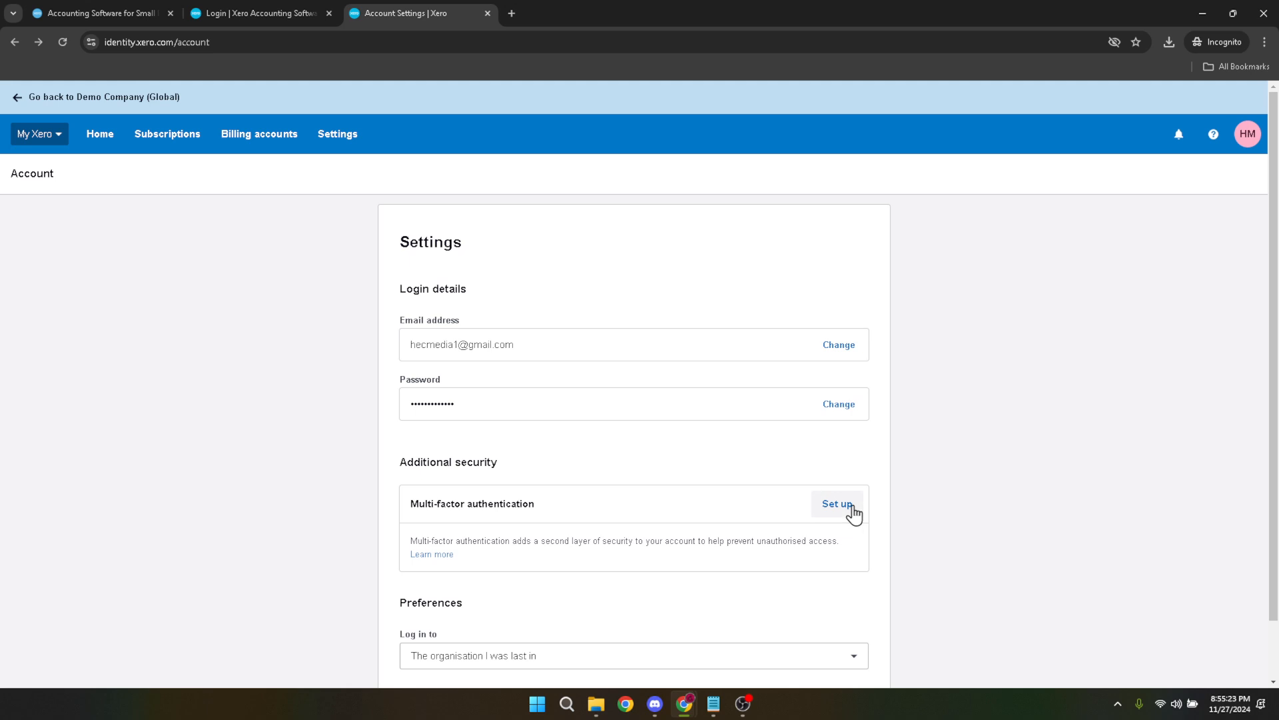
Set up multi-factor authentication again to reach 'Choose an authenticator app'.
{"action": "left_click", "coordinate": [835, 504]}
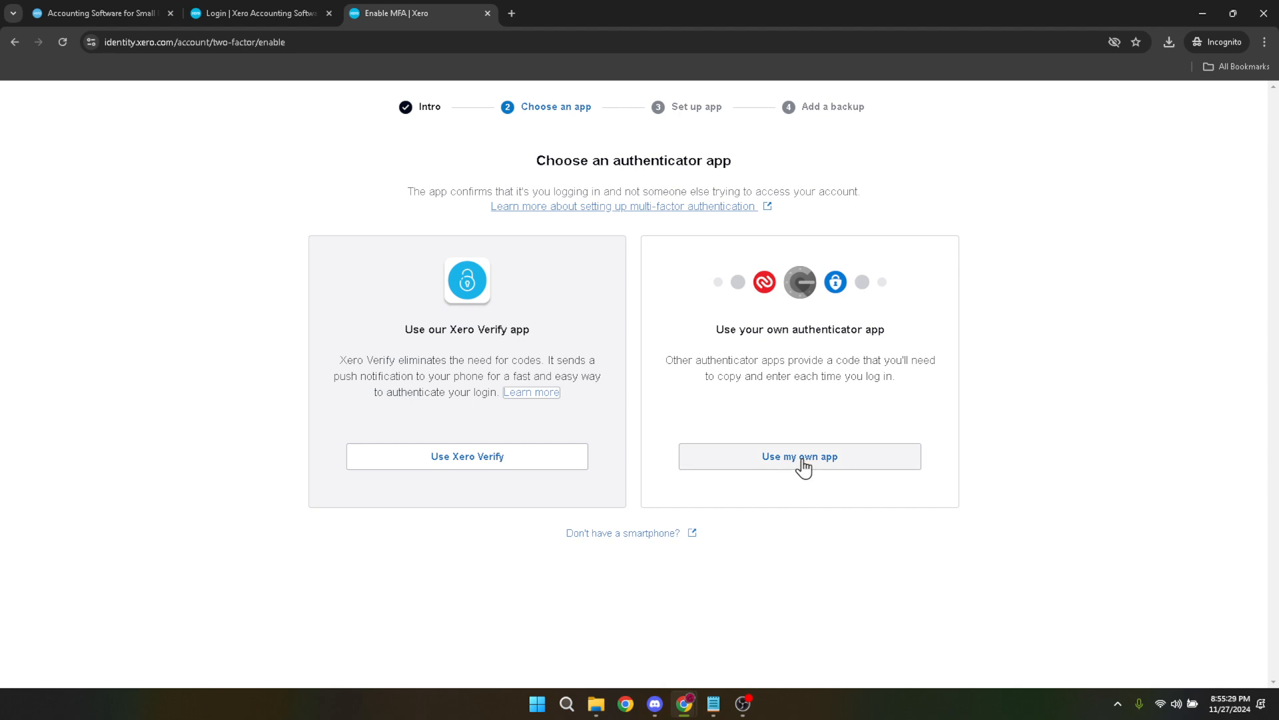
{"action": "mouse_move", "coordinate": [669, 549]}
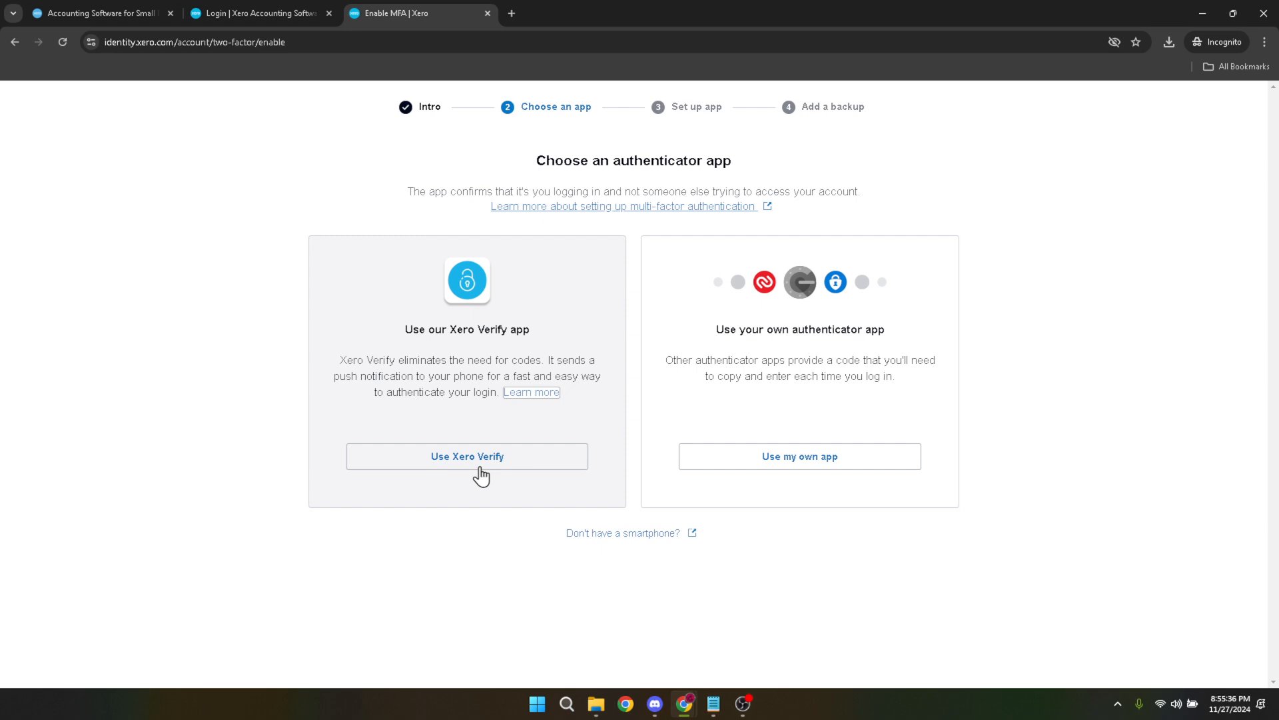
{"action": "mouse_move", "coordinate": [499, 456]}
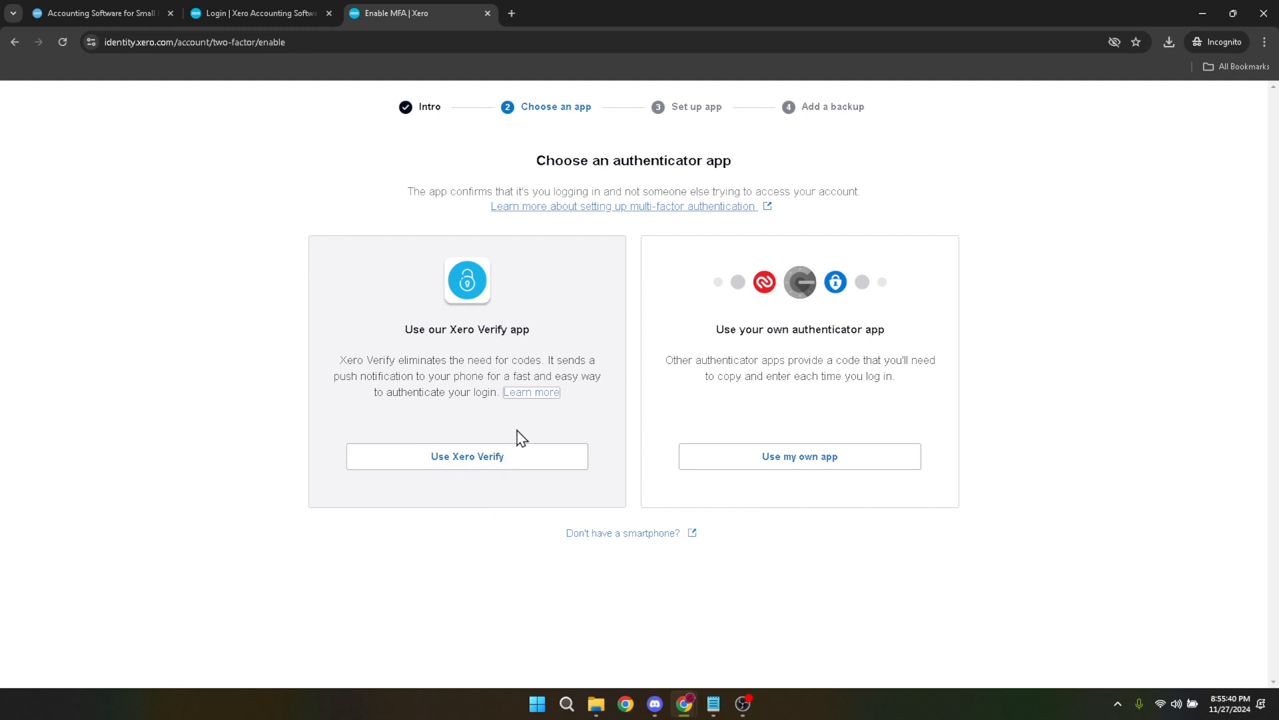
{"action": "mouse_move", "coordinate": [489, 500]}
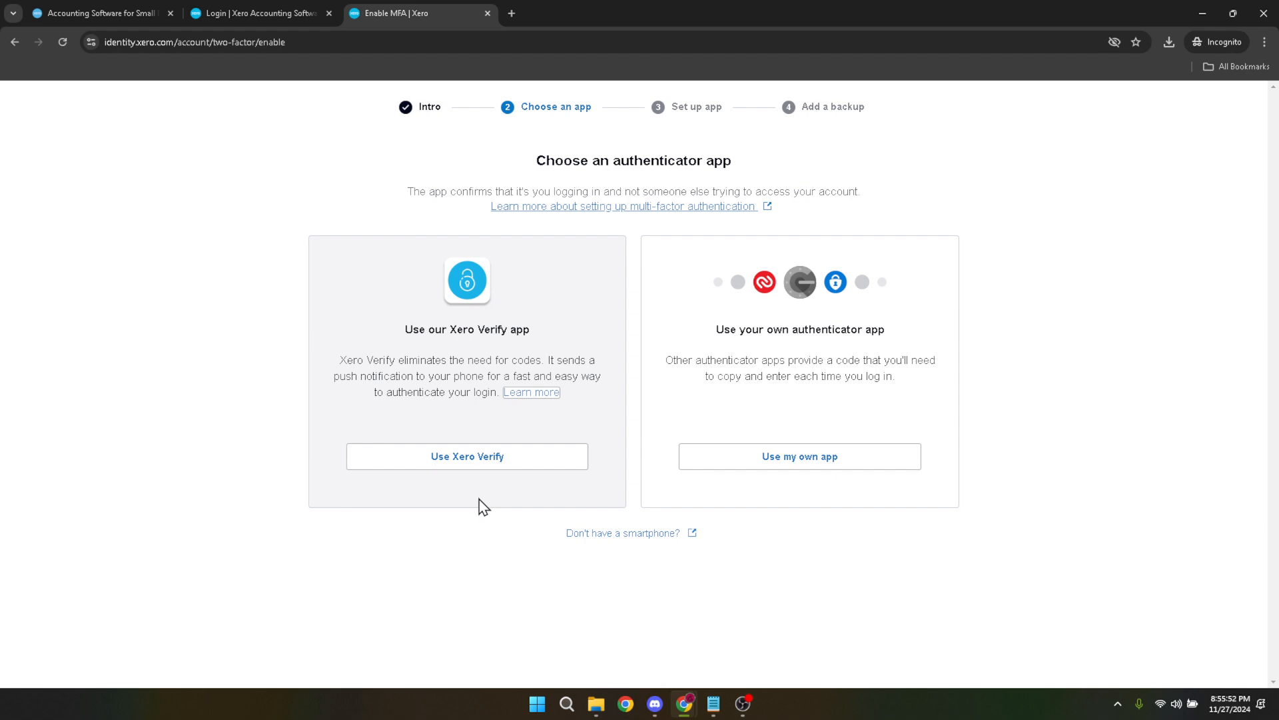
{"action": "mouse_move", "coordinate": [496, 483]}
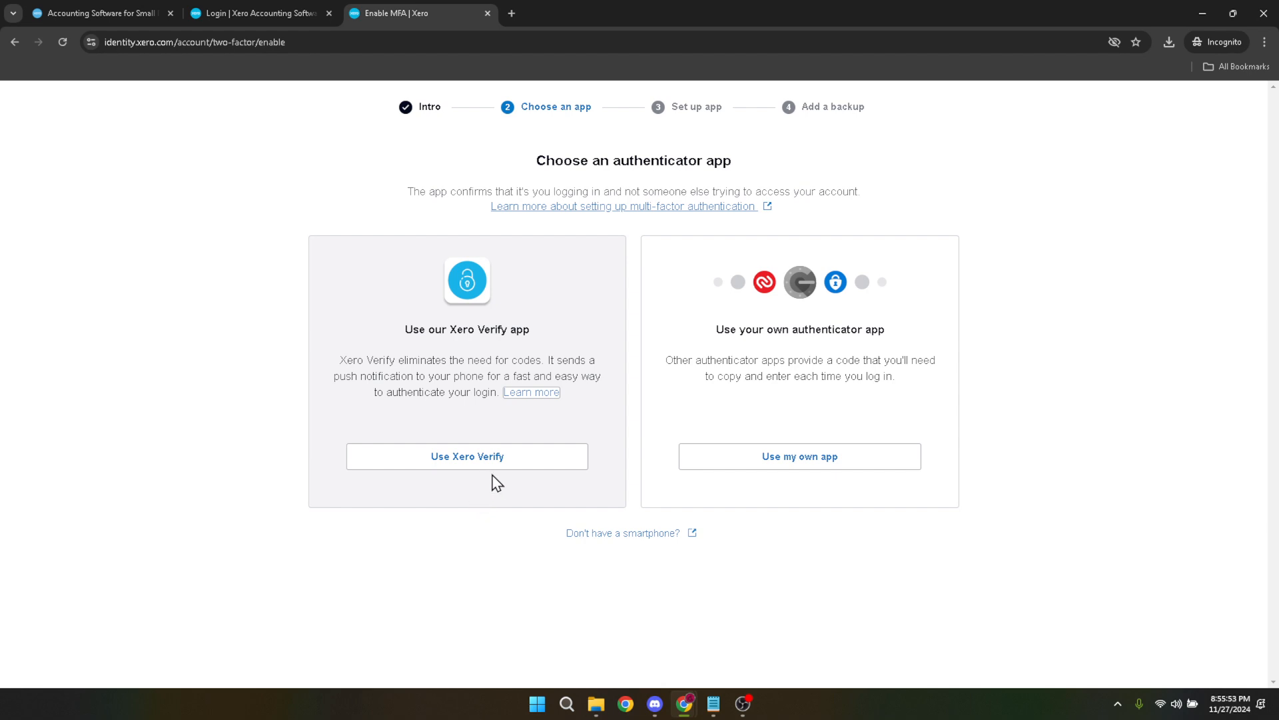